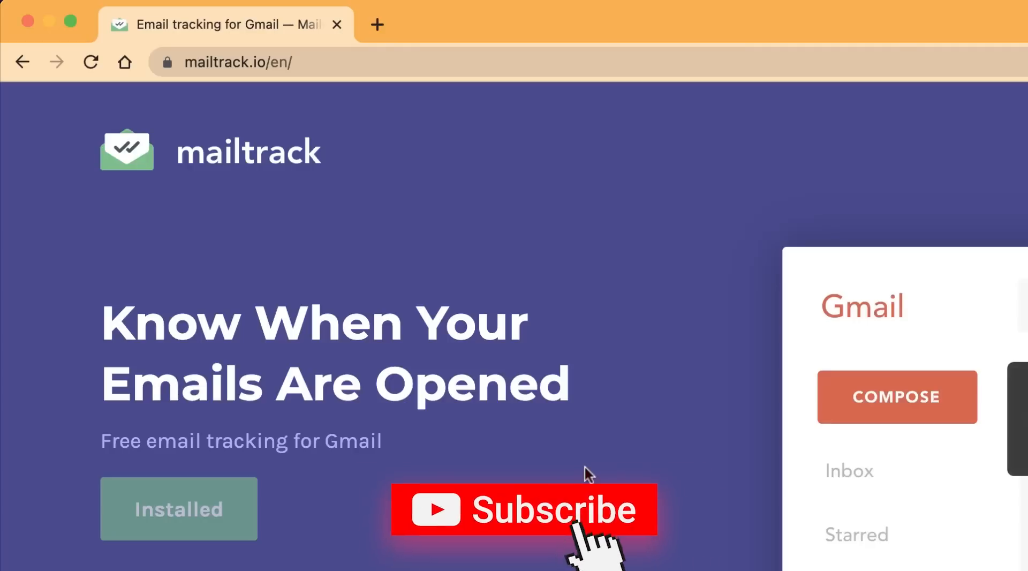
Step: Reload mailtrack.io and start the free install to reach the Chrome Web Store prompt
click(523, 509)
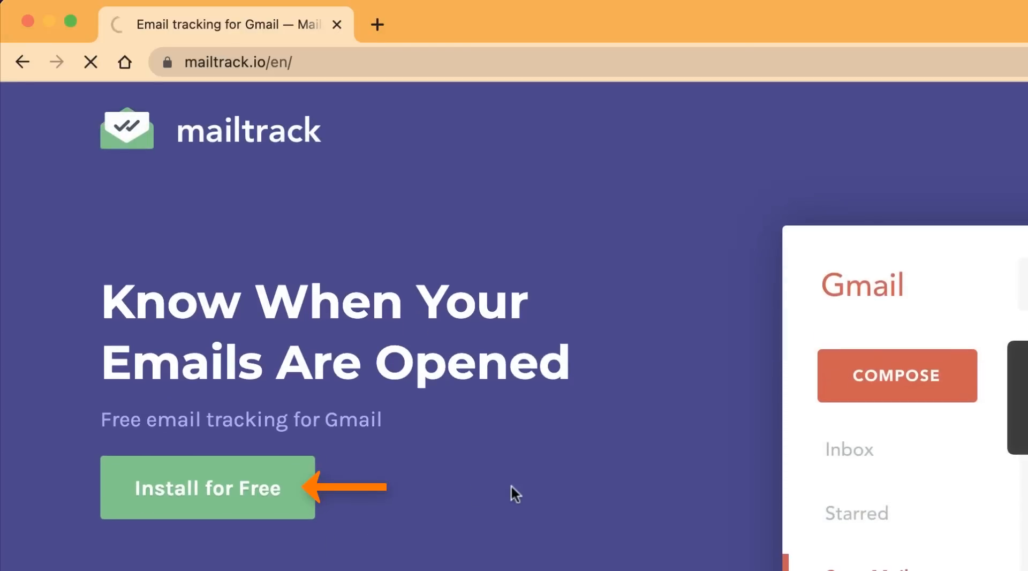
click(207, 488)
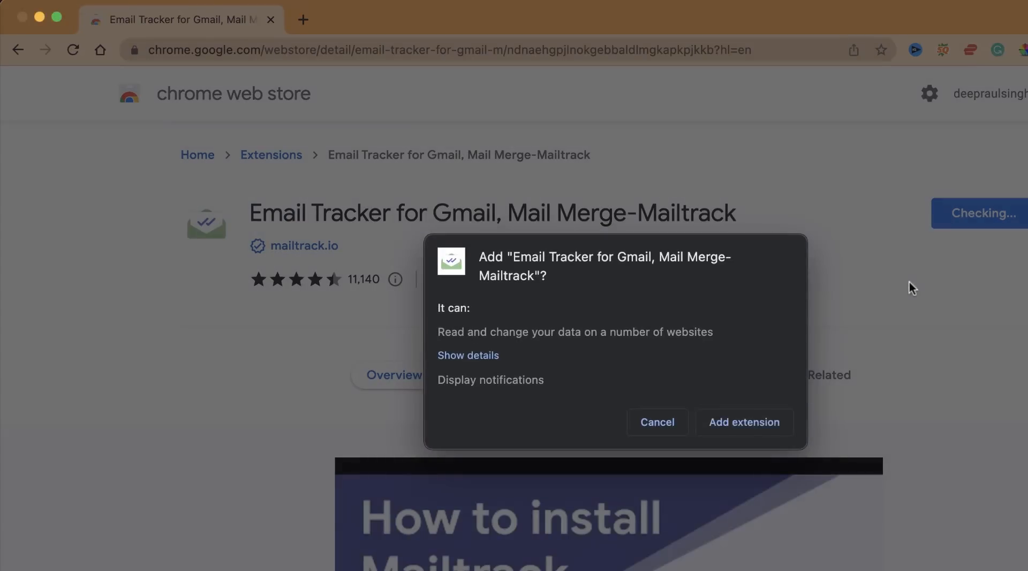
Step: Add the Email Tracker for Gmail extension to Chrome and pin it to the toolbar
click(744, 421)
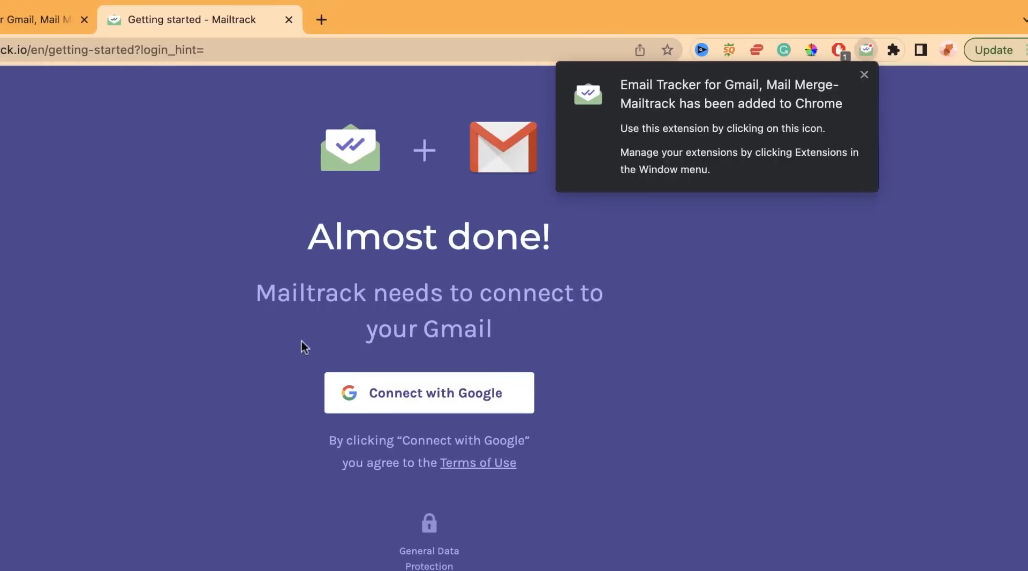
click(883, 49)
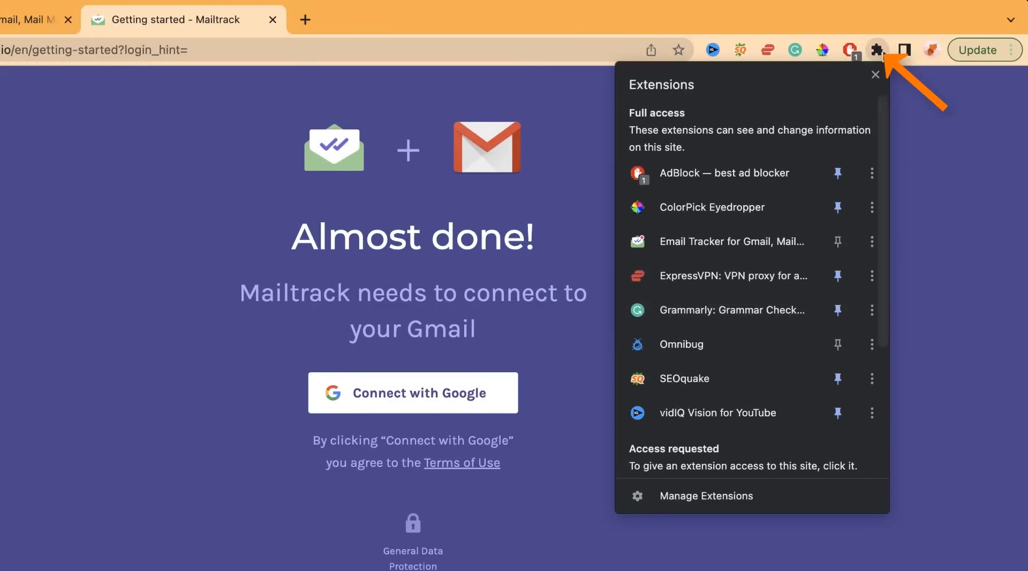
click(837, 211)
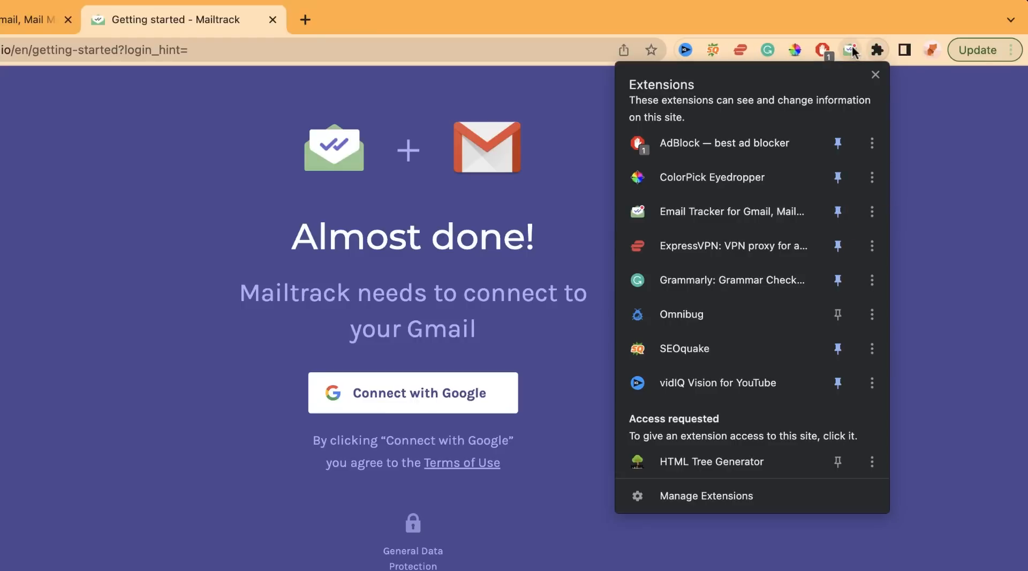
click(304, 287)
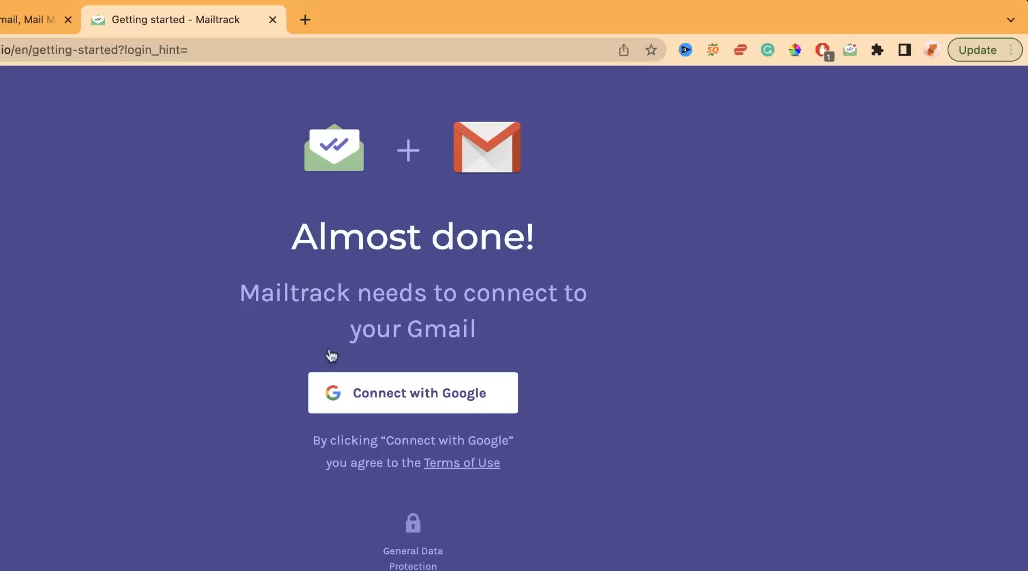
mouse_move(392, 433)
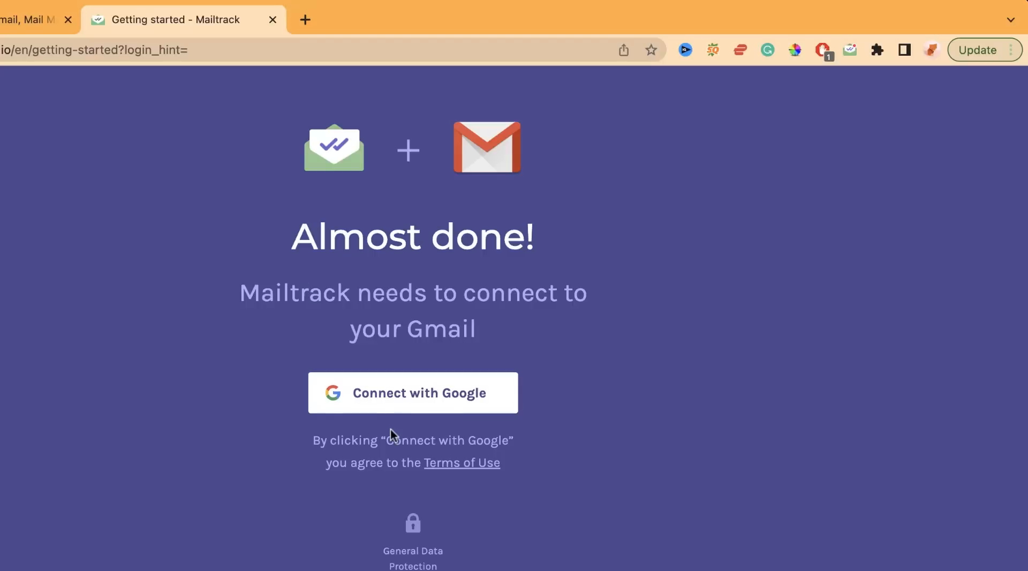
Step: Connect Mailtrack with Google, choose the account and allow the requested access
click(412, 392)
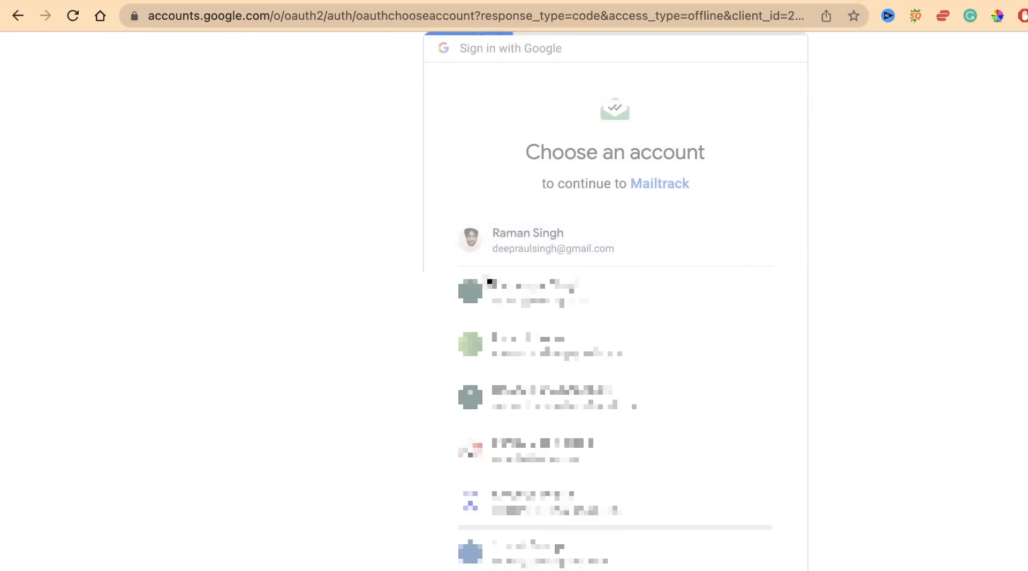
click(527, 240)
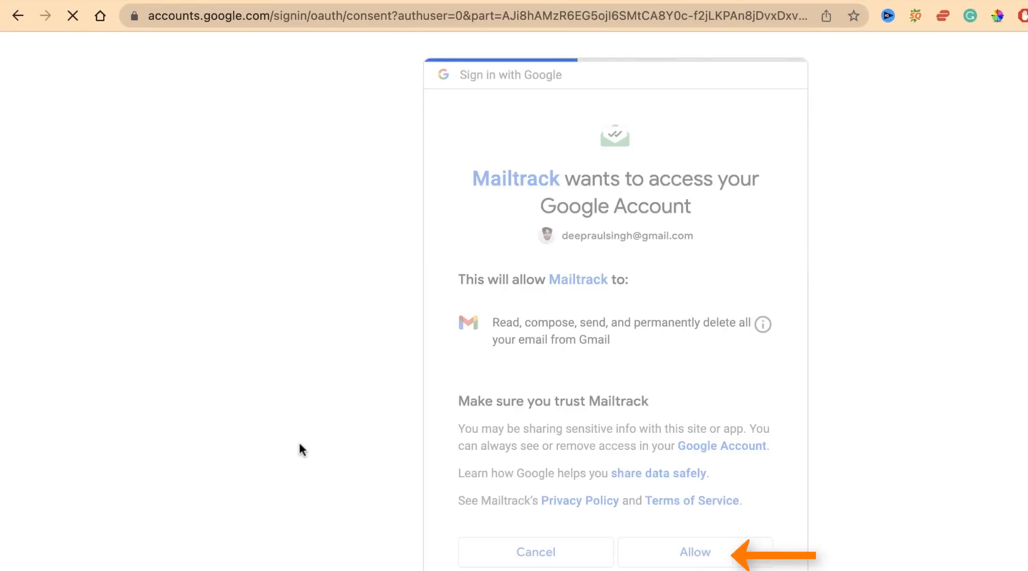
click(694, 551)
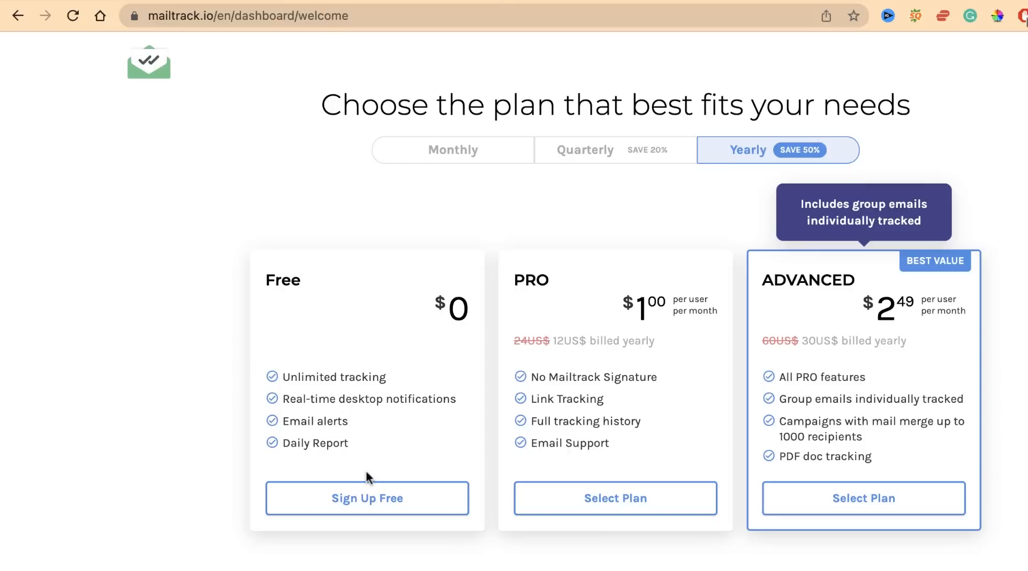
mouse_move(544, 466)
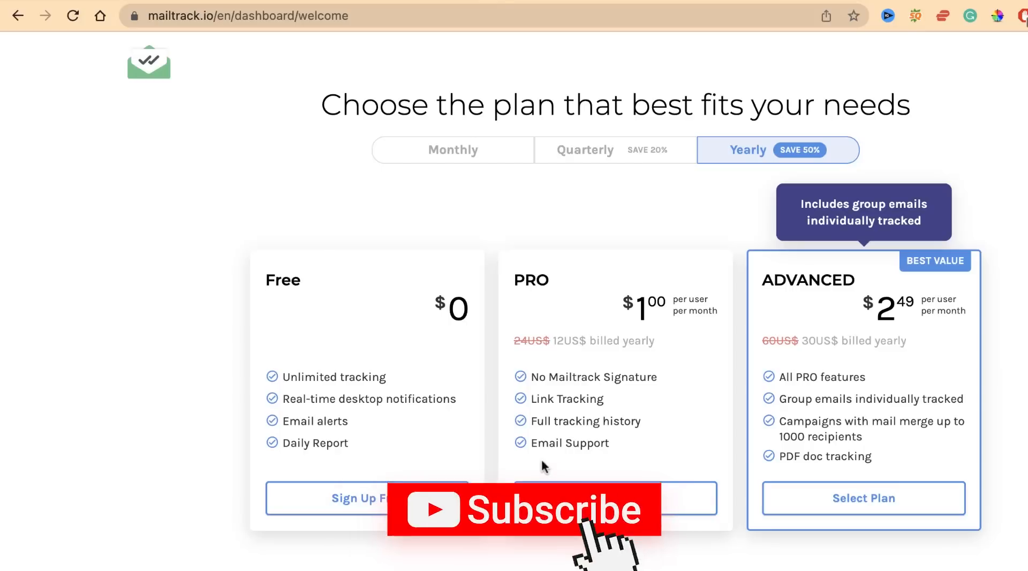
click(523, 510)
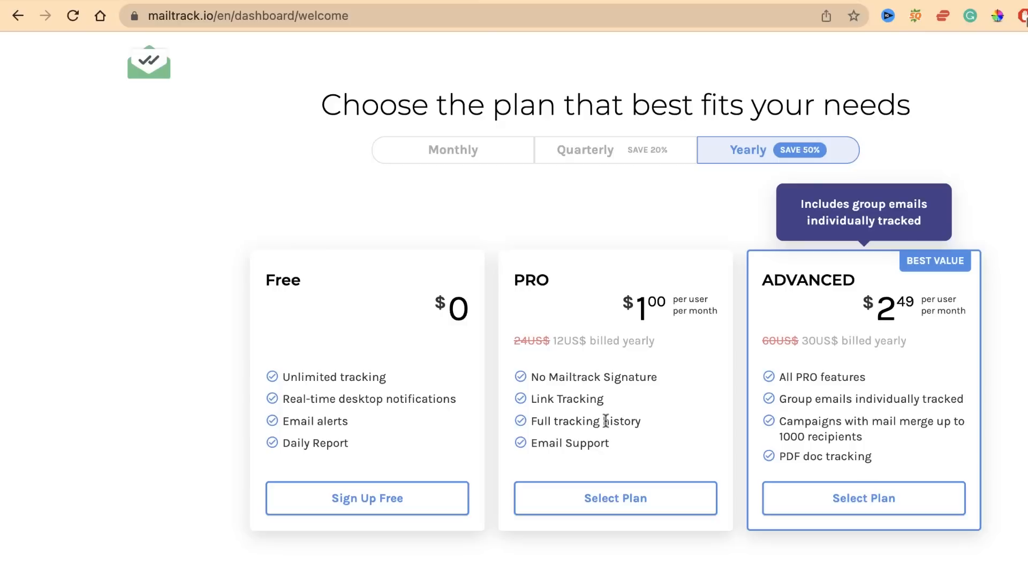
mouse_move(823, 417)
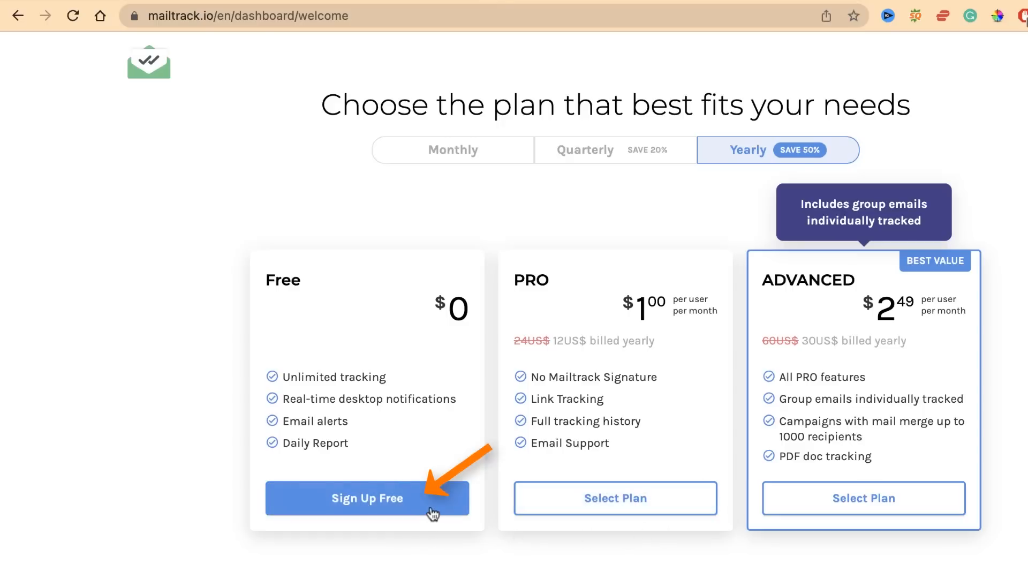
Step: Sign up for the Free plan and continue to Gmail from Installation Complete
click(368, 498)
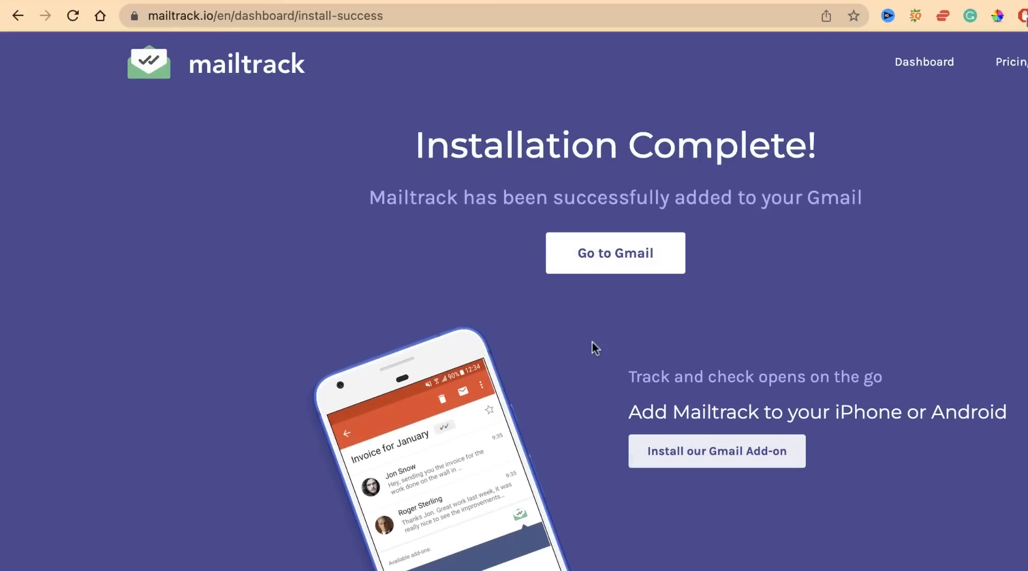
mouse_move(654, 248)
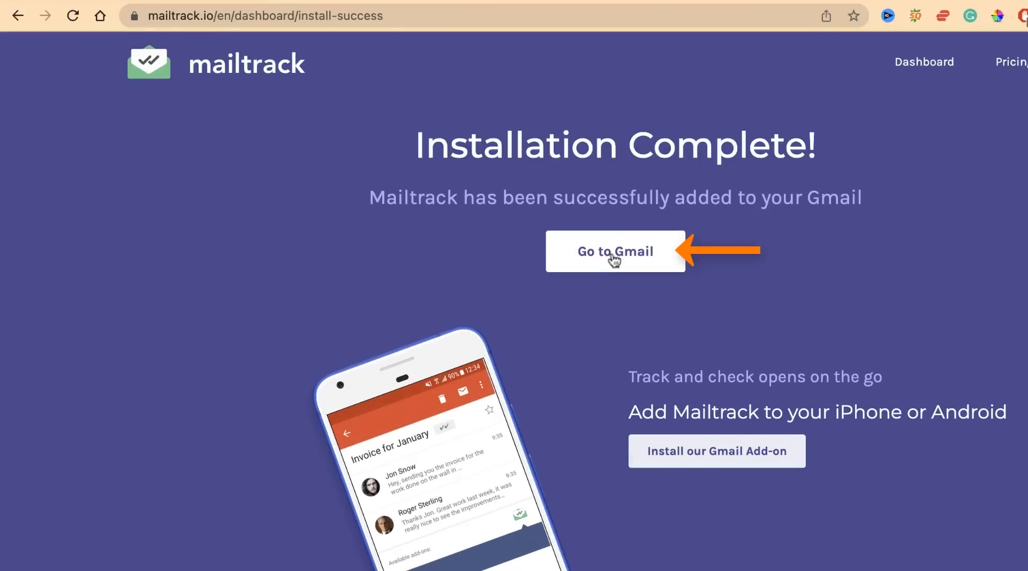
click(615, 251)
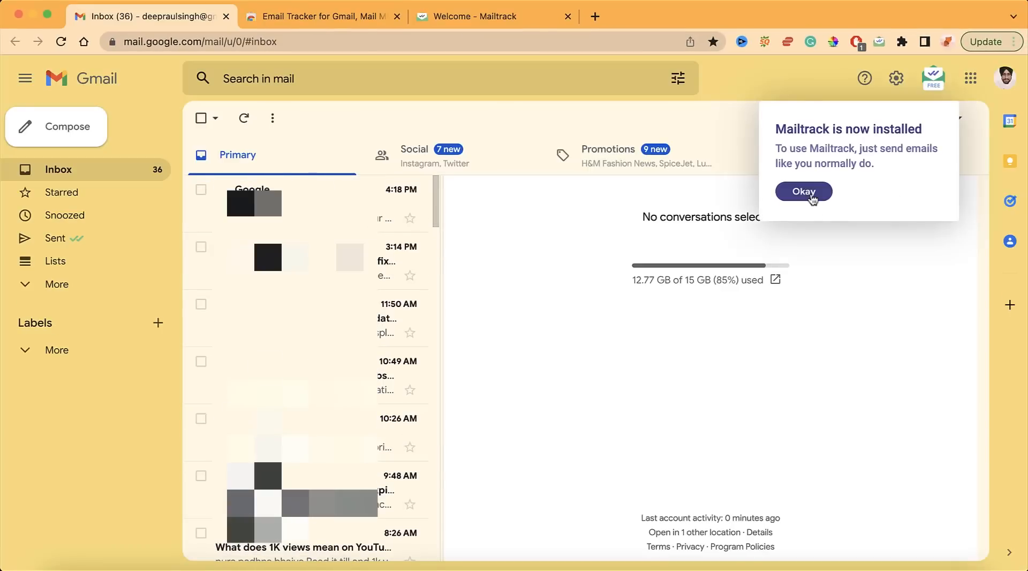
Step: Dismiss the Mailtrack installed popup and open Settings from the Mailtrack icon menu
click(803, 191)
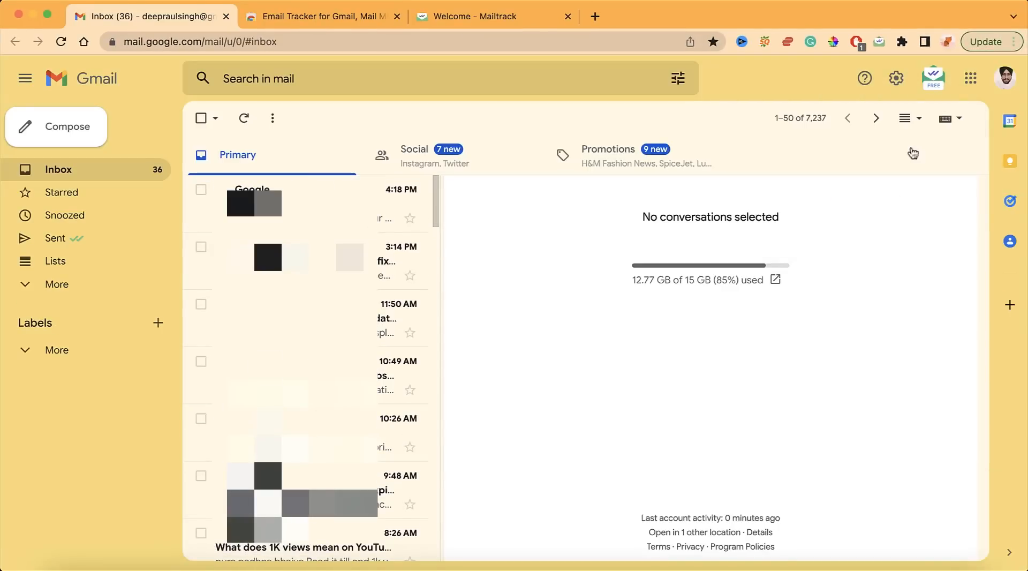
click(932, 78)
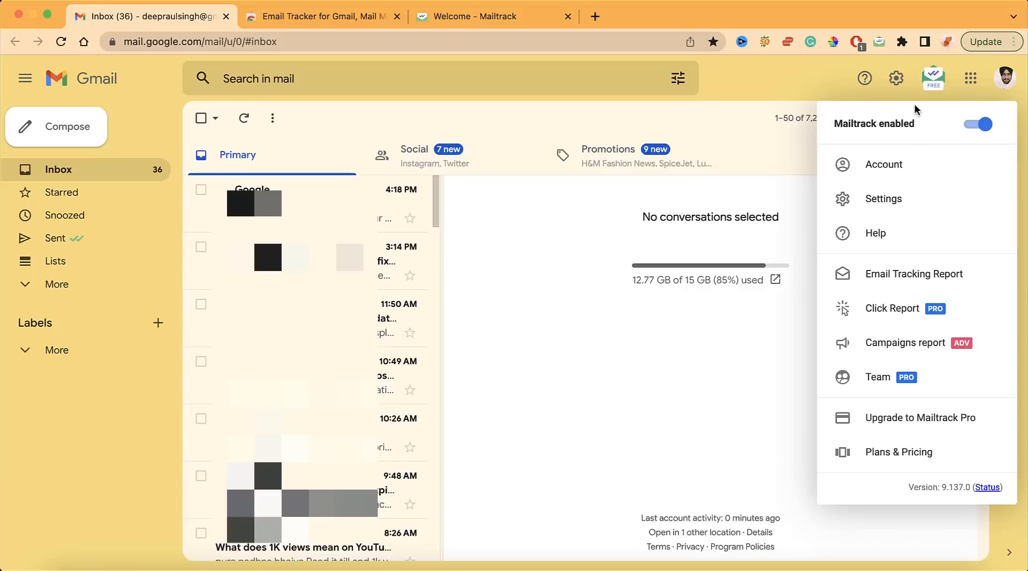
mouse_move(824, 268)
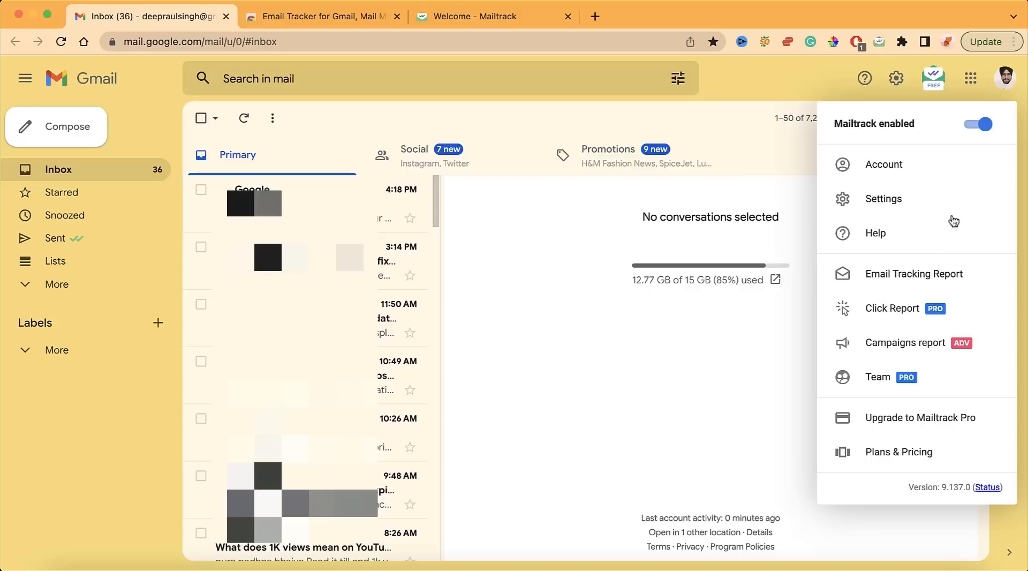
mouse_move(931, 79)
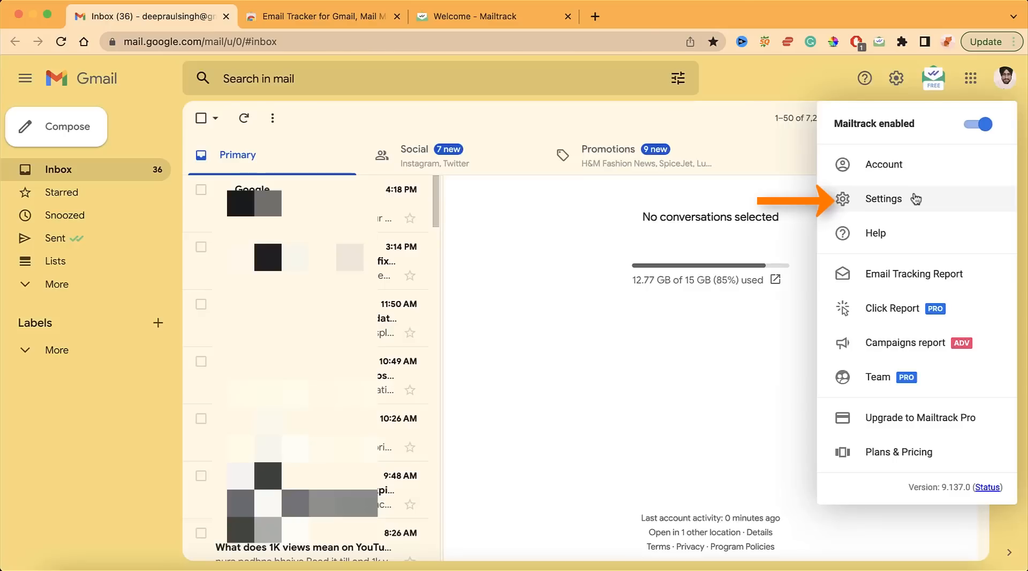
click(883, 199)
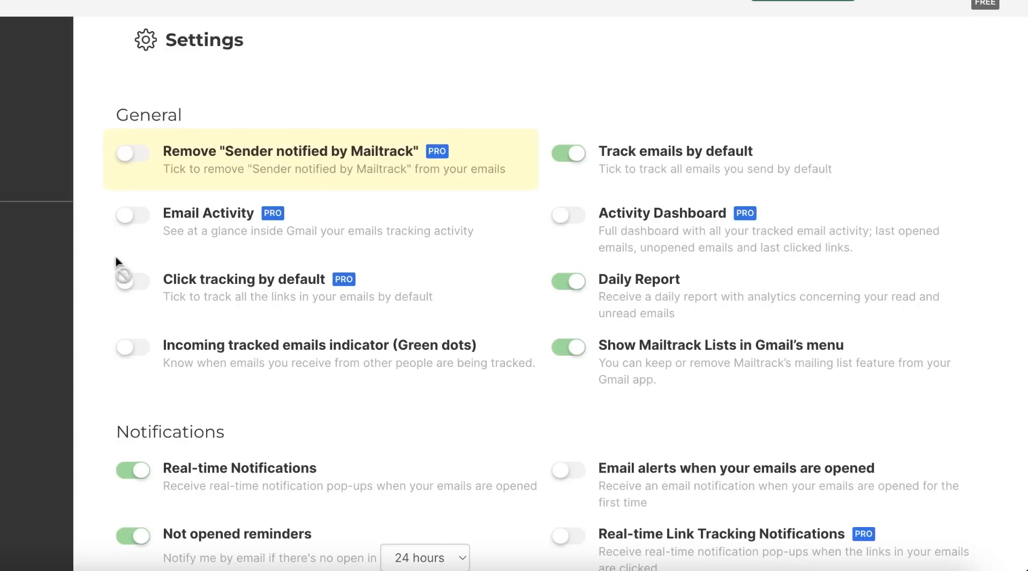
mouse_move(224, 140)
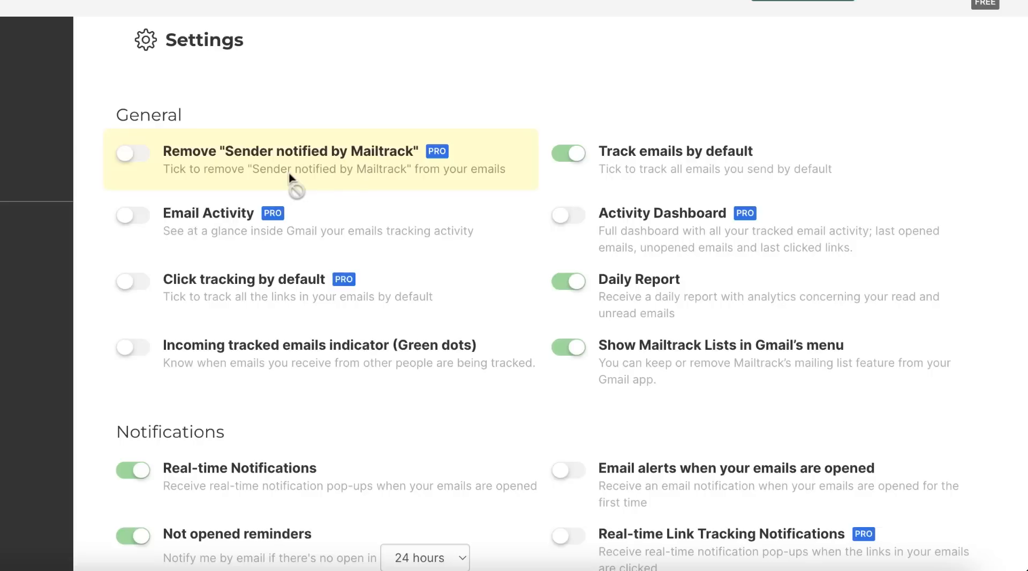
mouse_move(202, 168)
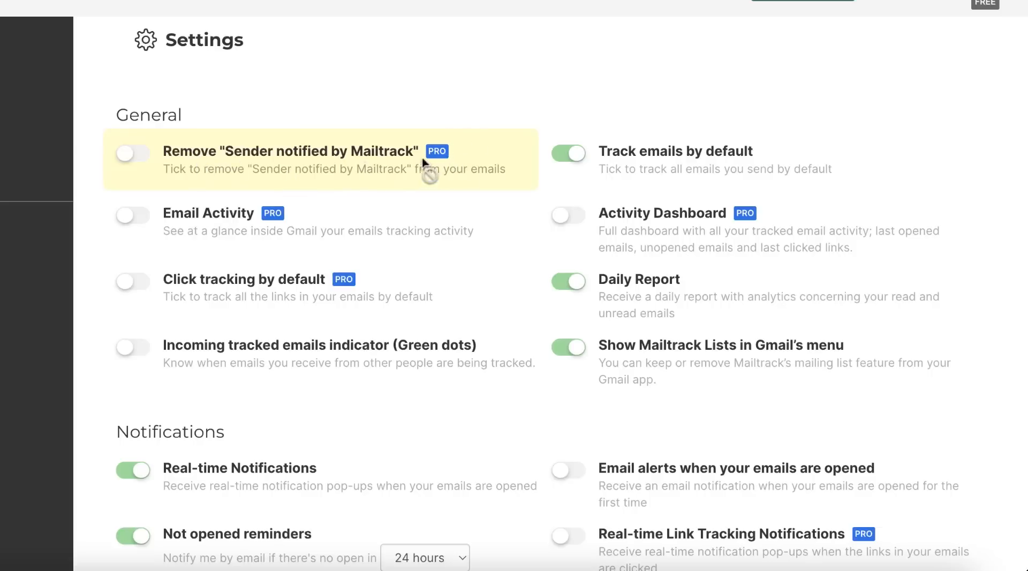
mouse_move(277, 216)
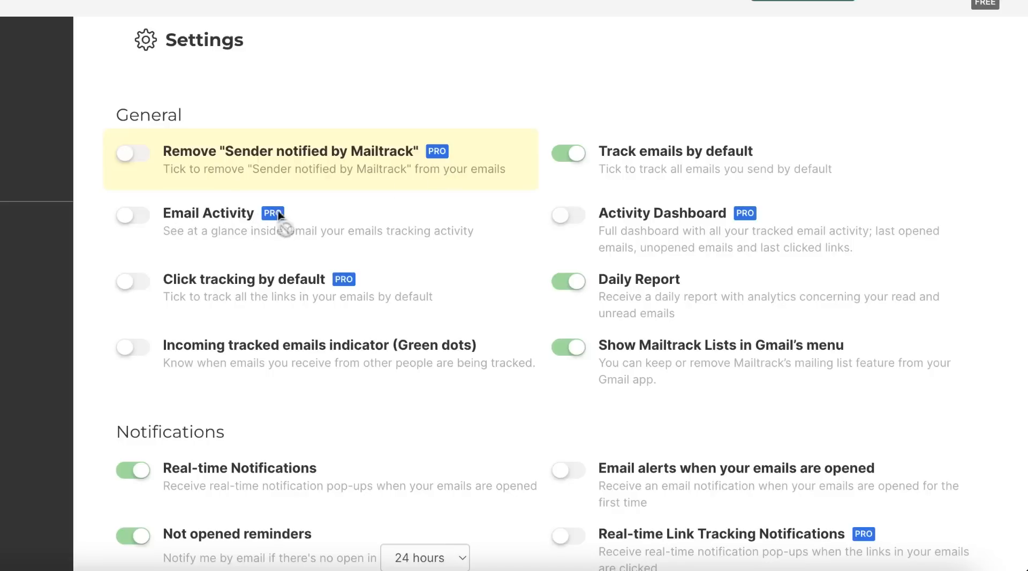
mouse_move(561, 184)
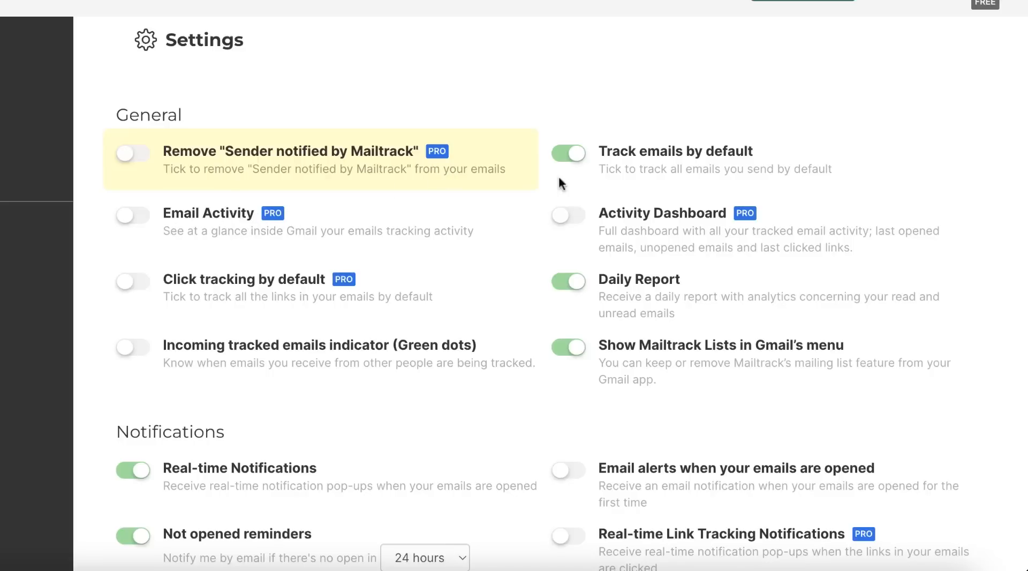
mouse_move(758, 161)
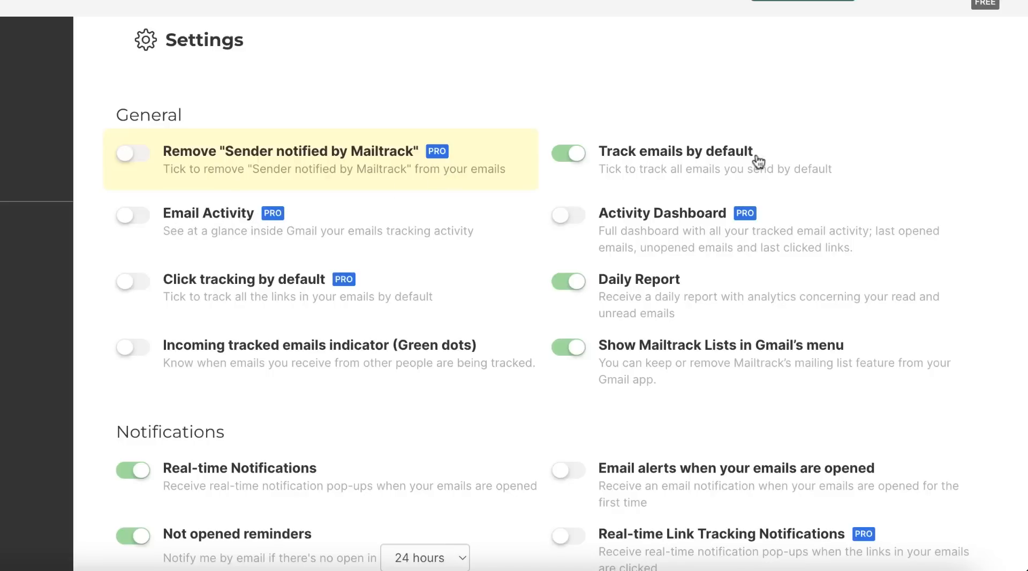
mouse_move(628, 311)
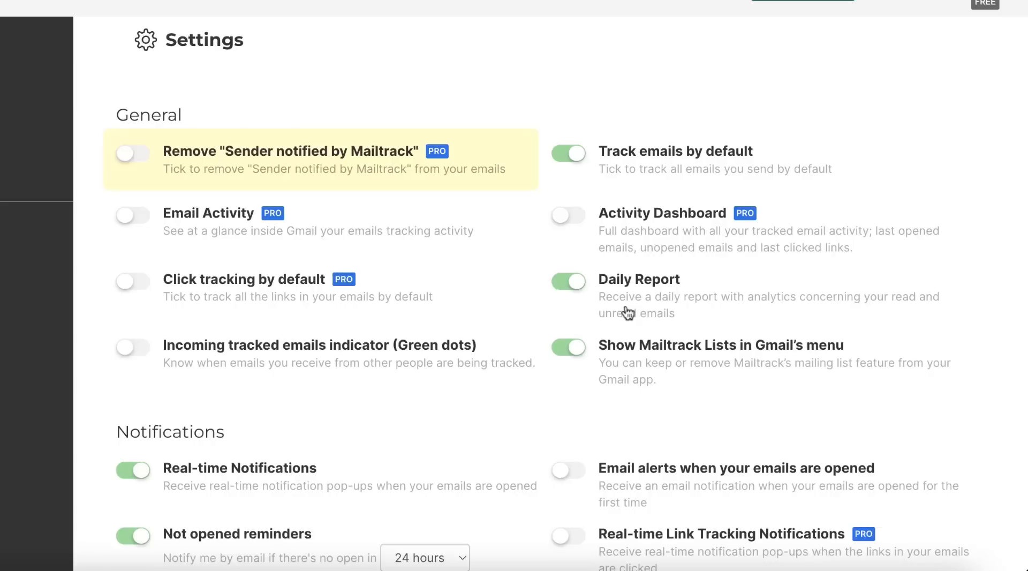
mouse_move(193, 356)
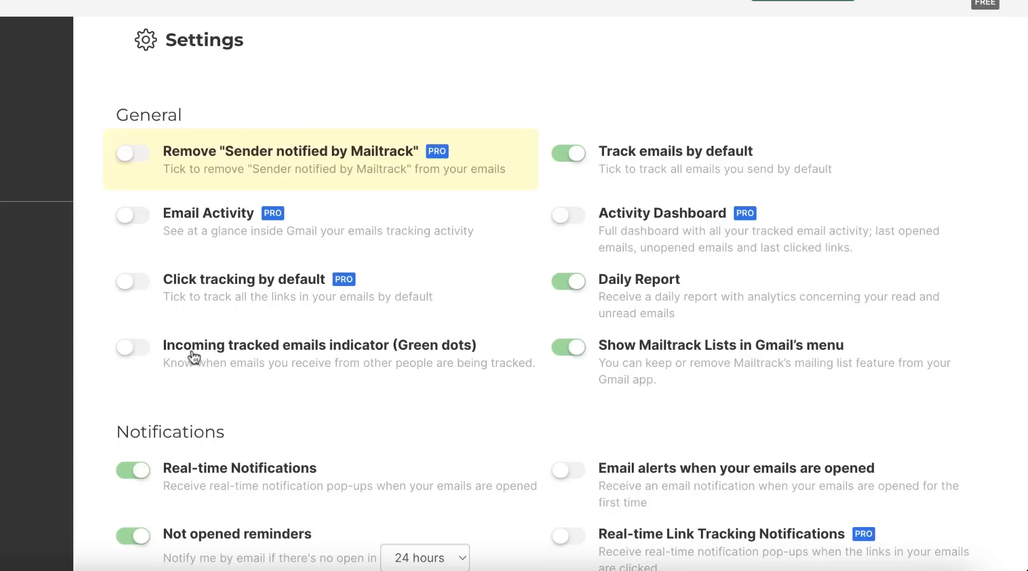
Step: Switch on 'Incoming tracked emails indicator (Green dots)' under General
scroll(down, 3)
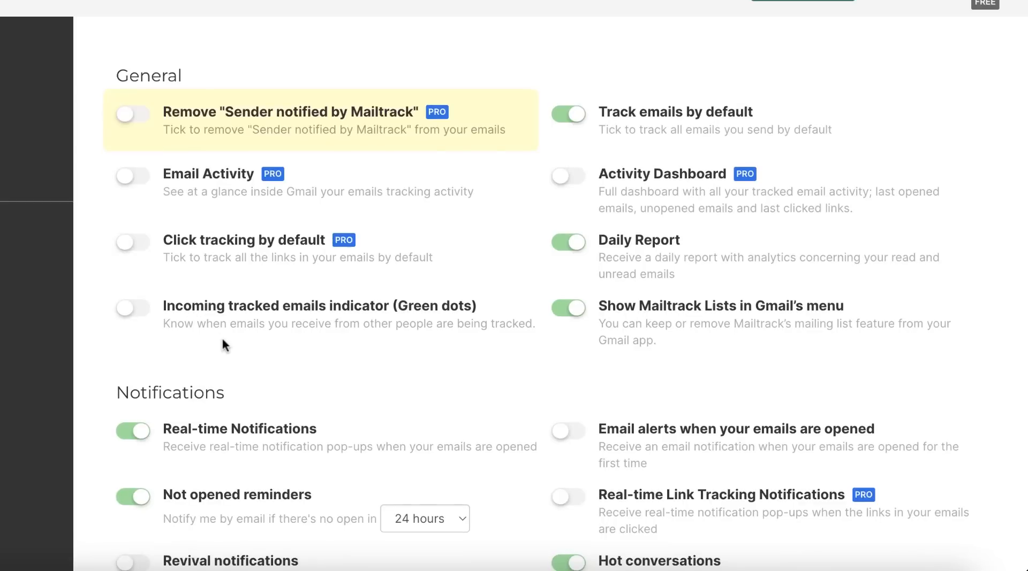
mouse_move(443, 328)
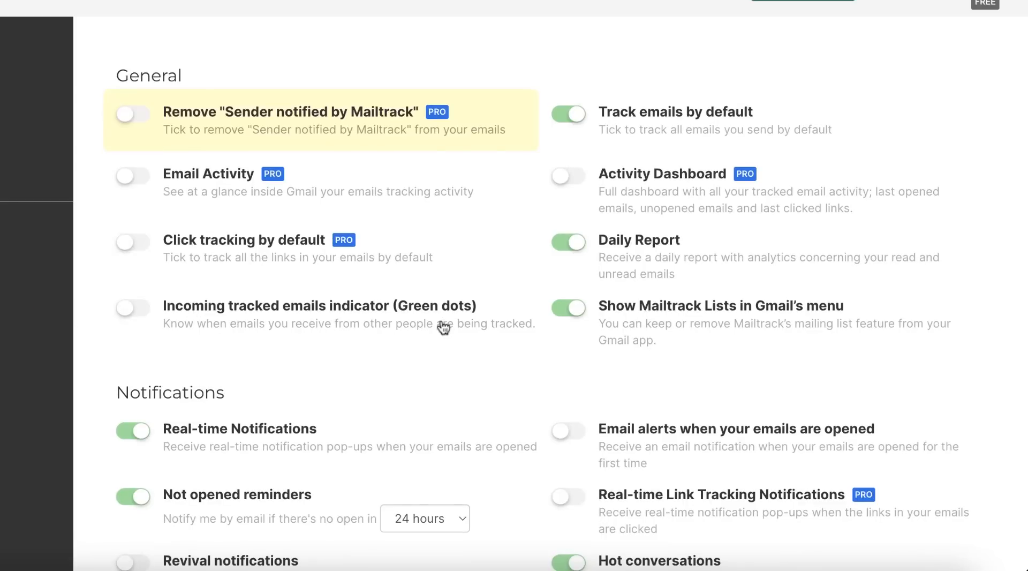
mouse_move(136, 335)
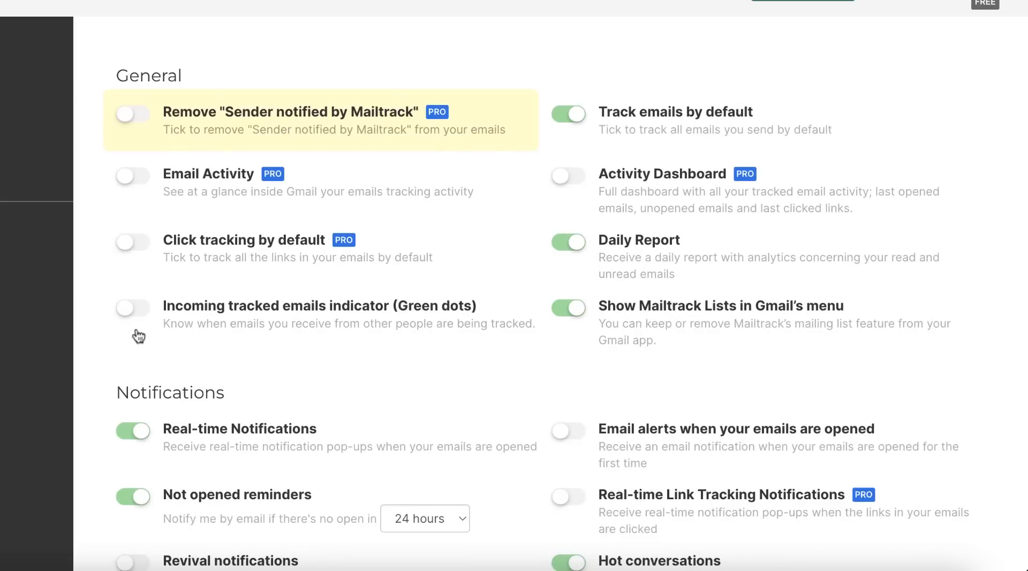
mouse_move(191, 333)
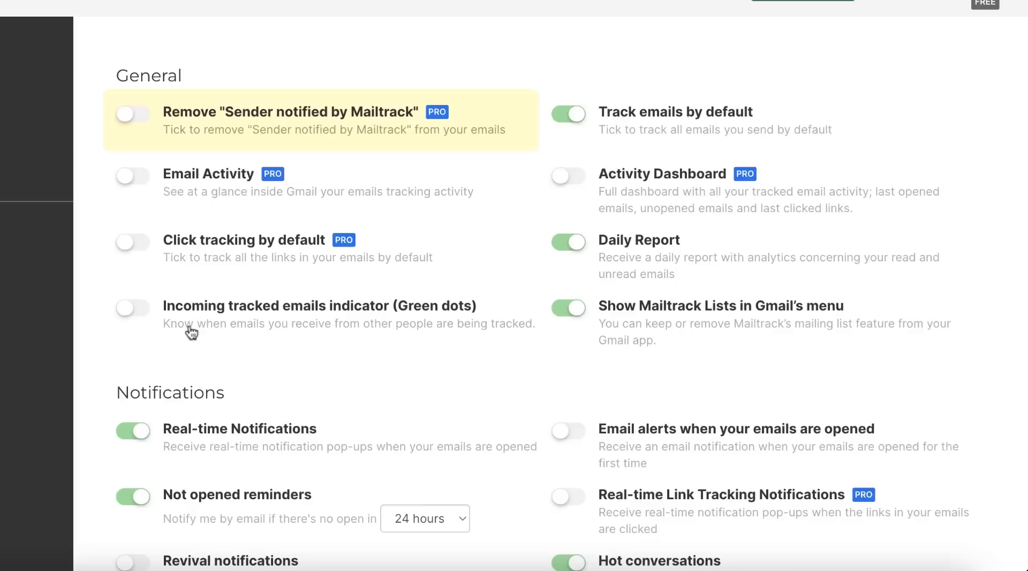
click(131, 308)
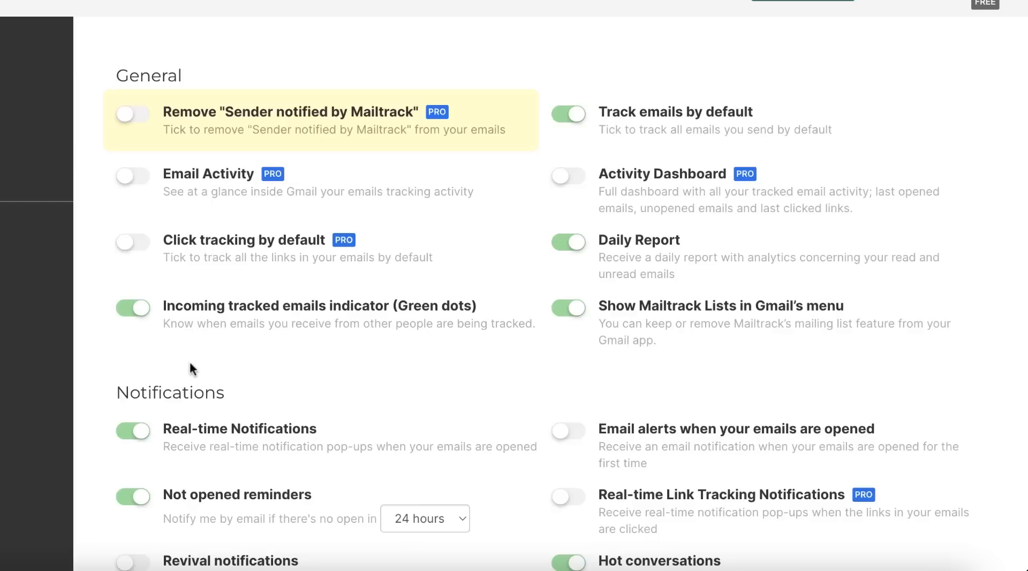
Step: Scroll through Mailtrack's Notifications settings without changing anything
scroll(down, 3)
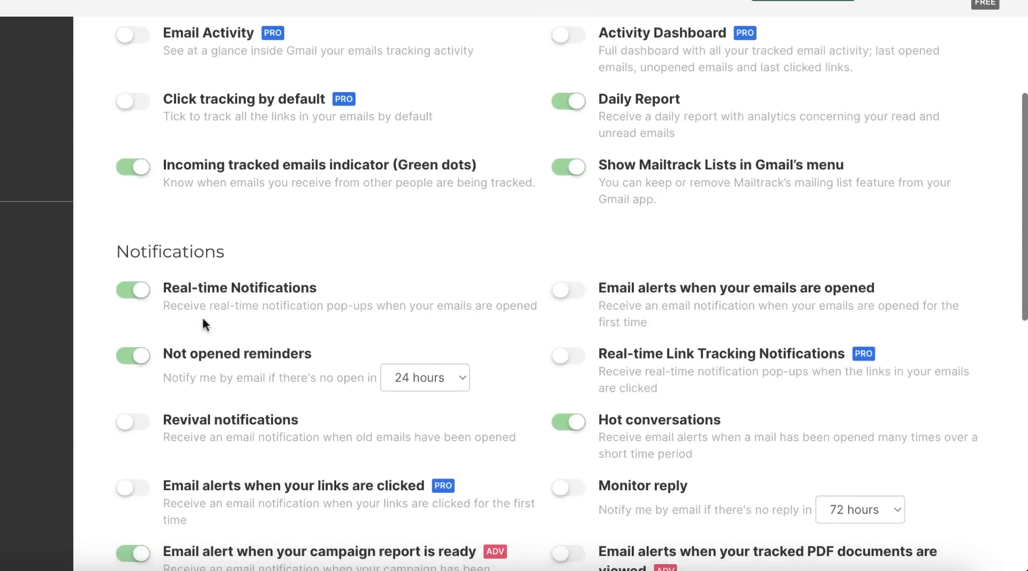
scroll(down, 3)
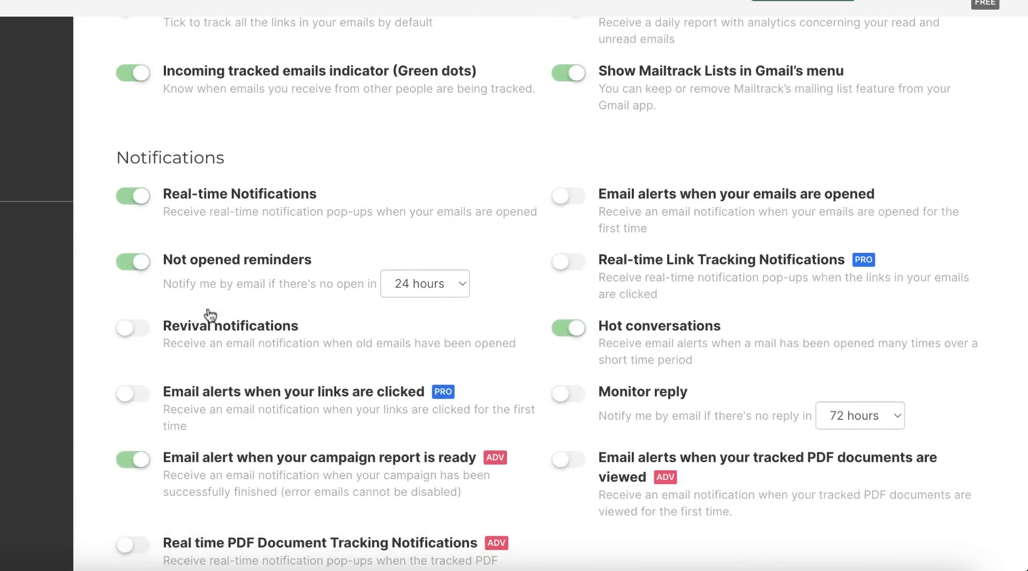
mouse_move(168, 281)
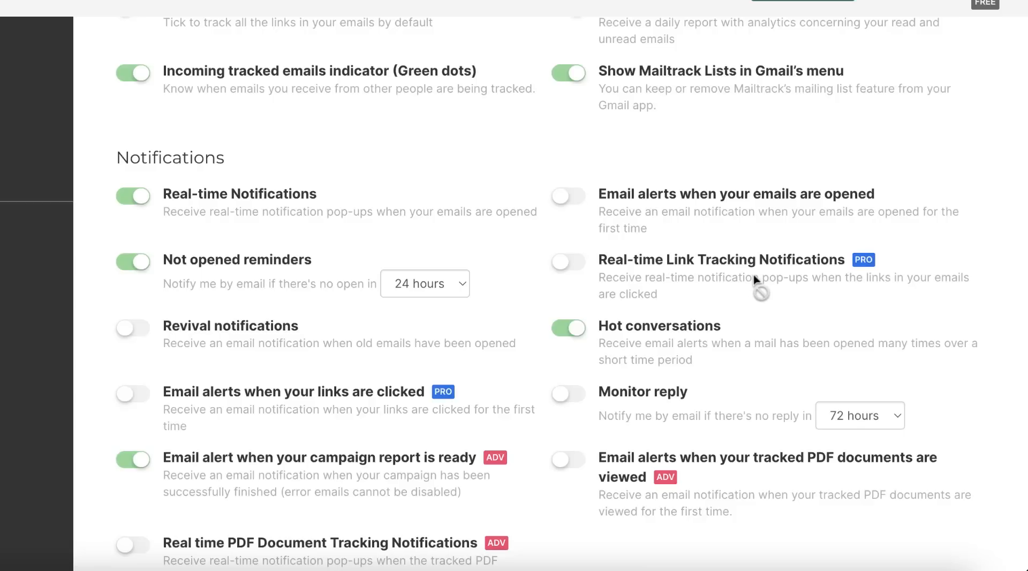
scroll(down, 3)
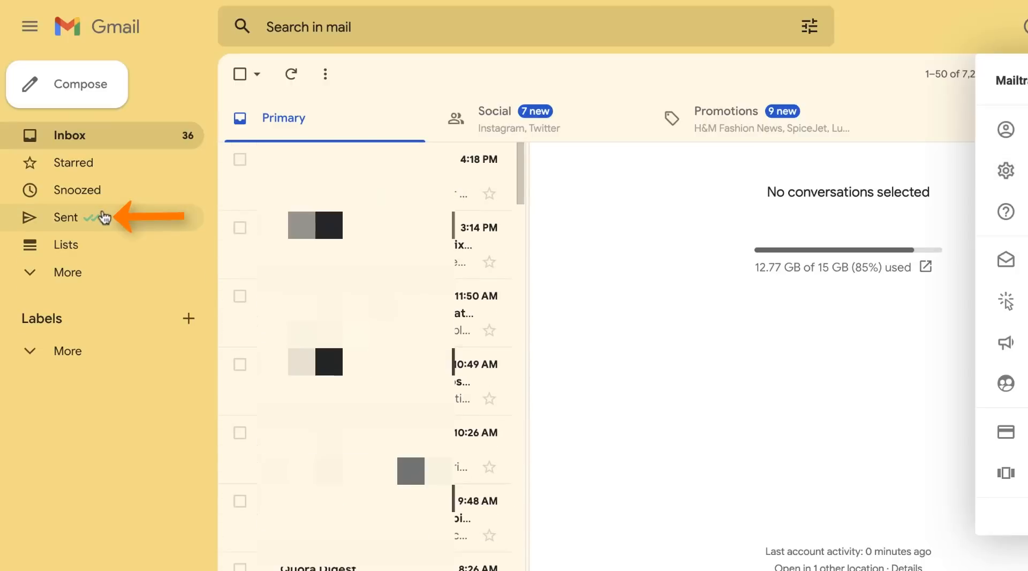
Step: Open the Sent folder and browse the emails carrying Mailtrack tracking marks
click(65, 217)
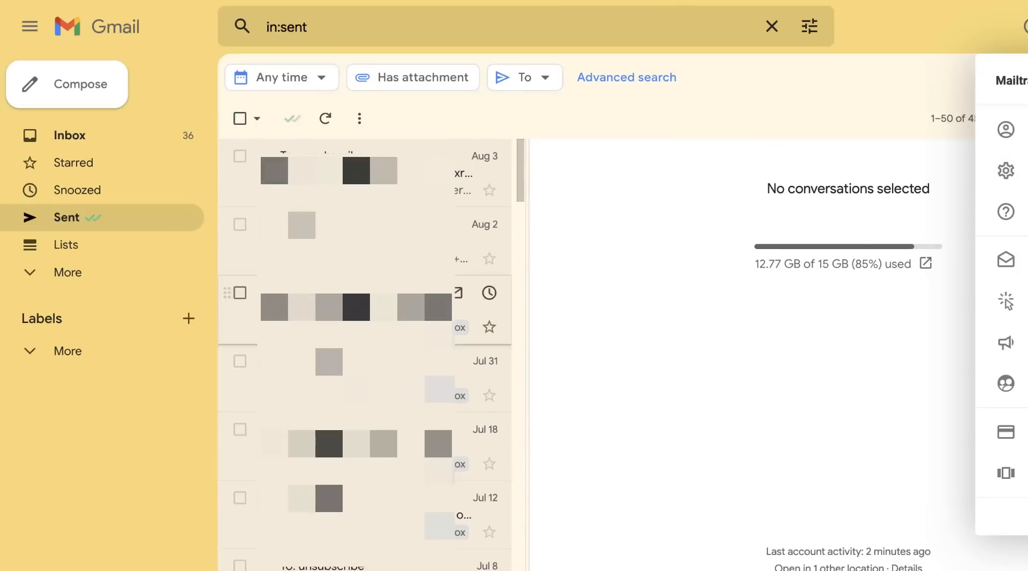
scroll(down, 3)
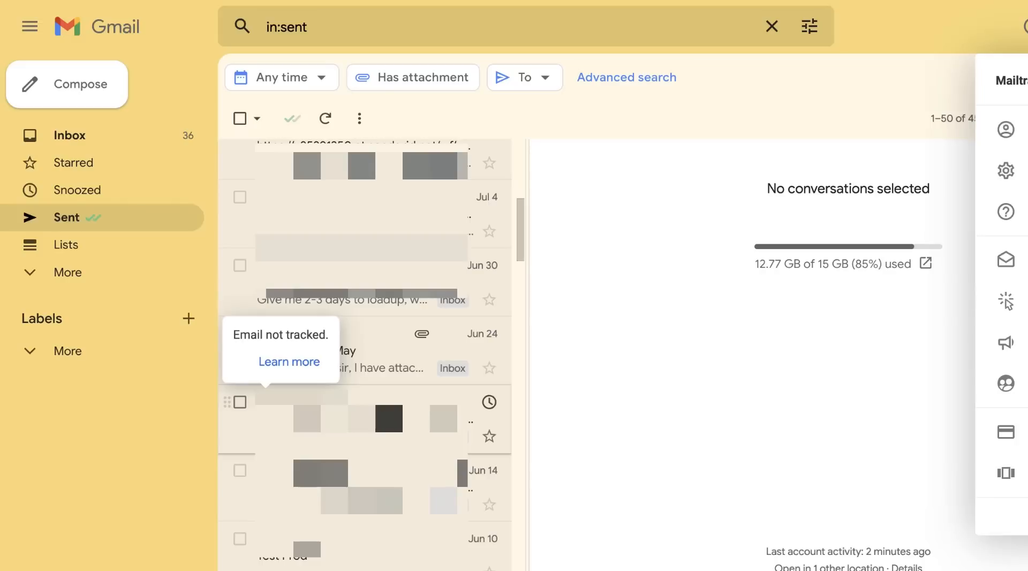
mouse_move(75, 202)
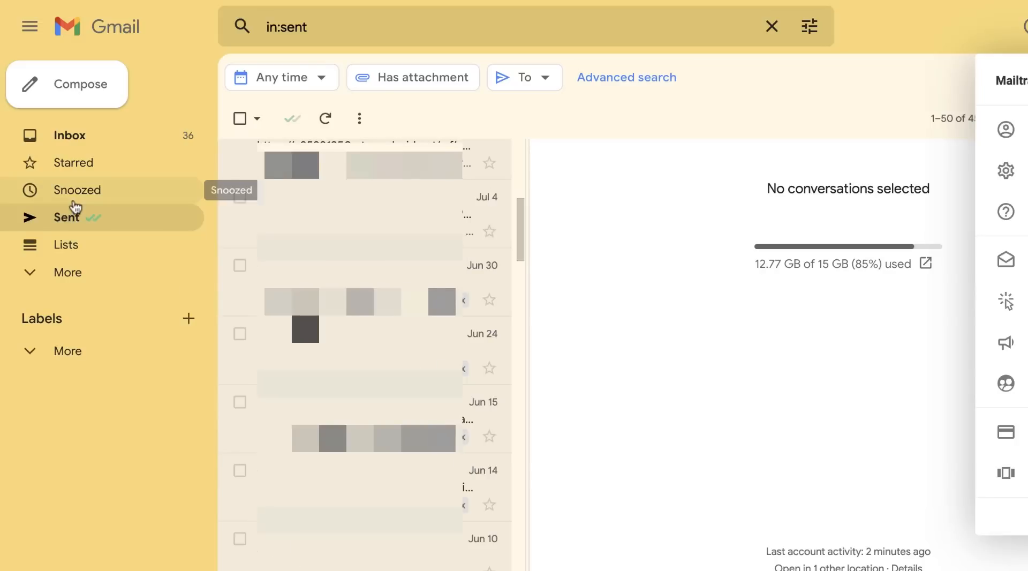
click(66, 84)
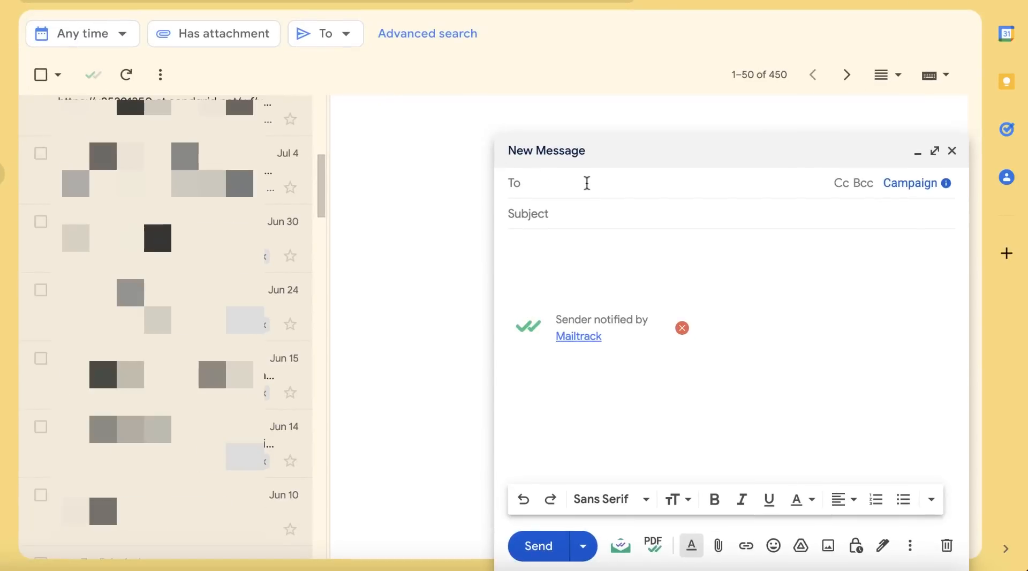
mouse_move(590, 334)
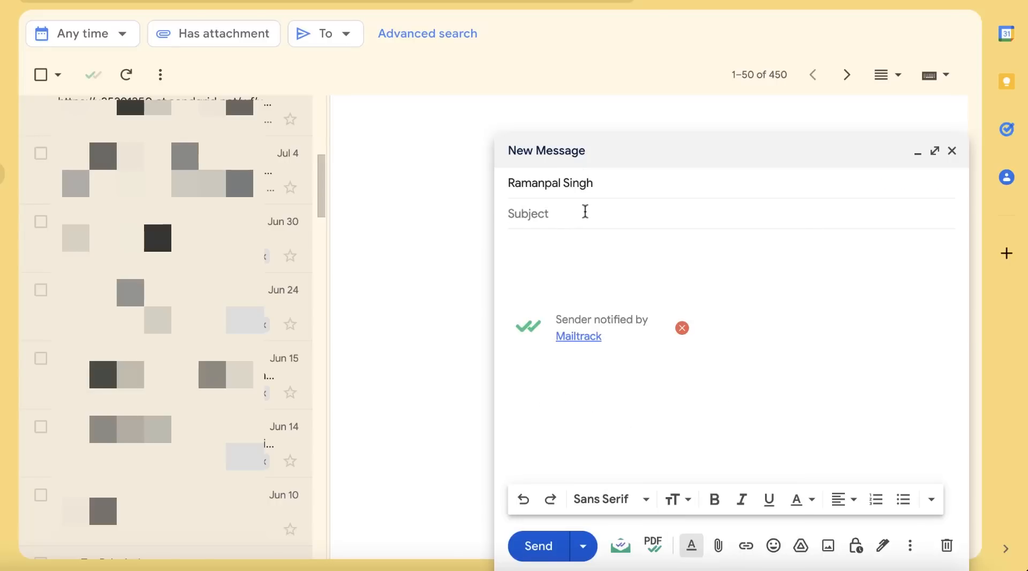
Step: Write the test message 'Hi, let this email be tracked.'
text(Hi, let t)
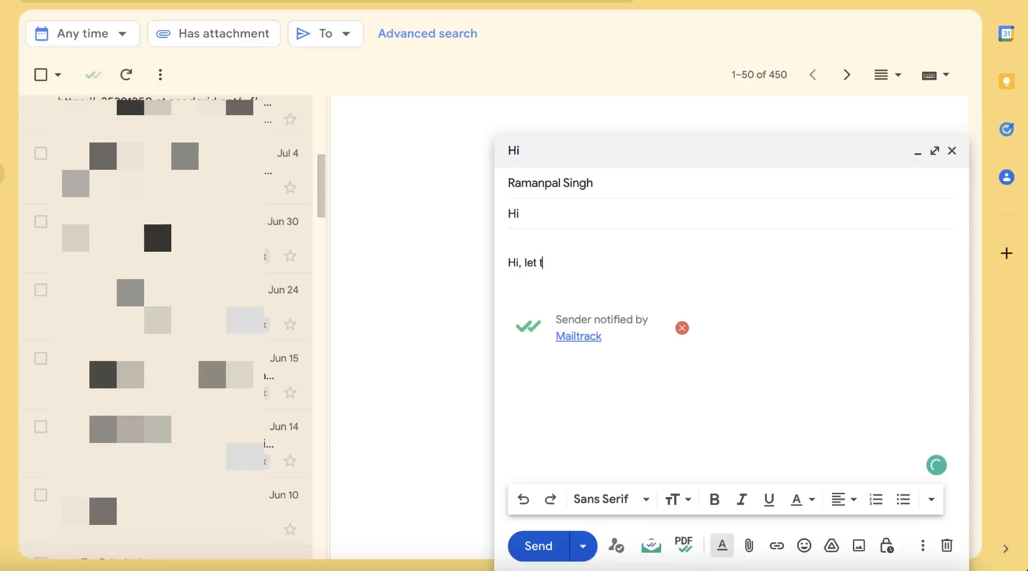
text(his email be tracked.)
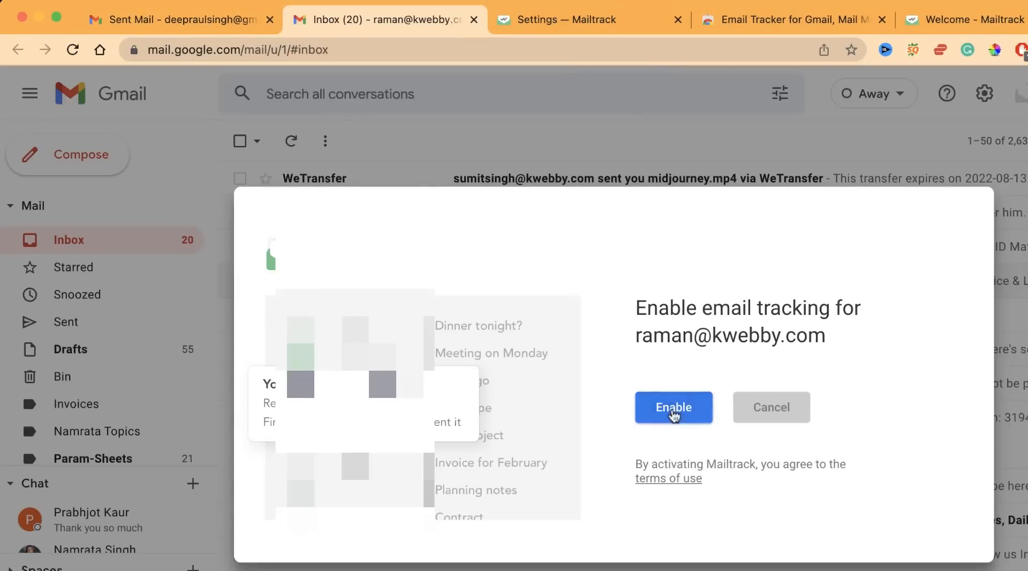
Step: Enable Mailtrack on the recipient account, view the 'Hi' email, then return to Sent Mail
click(673, 407)
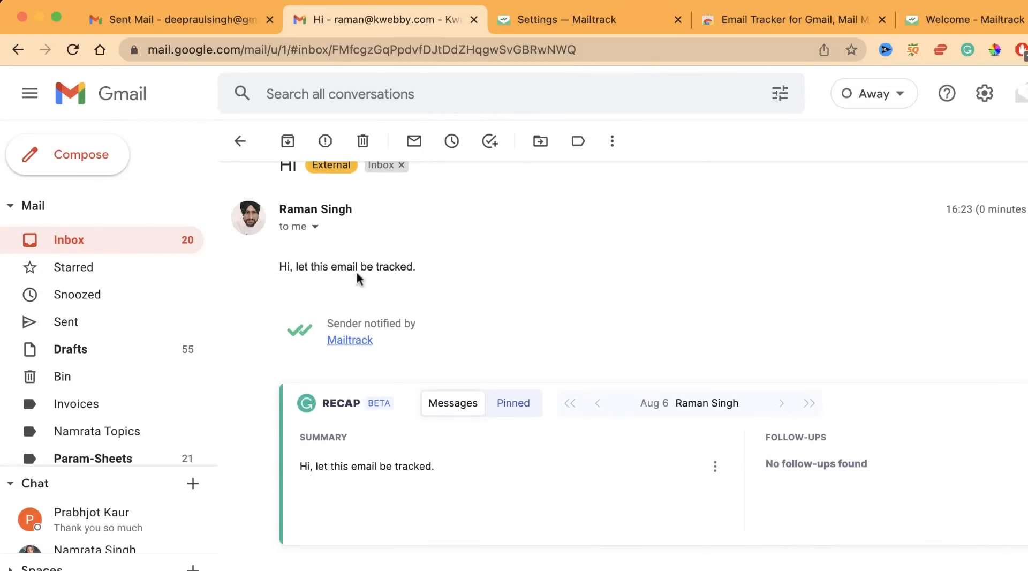
scroll(down, 3)
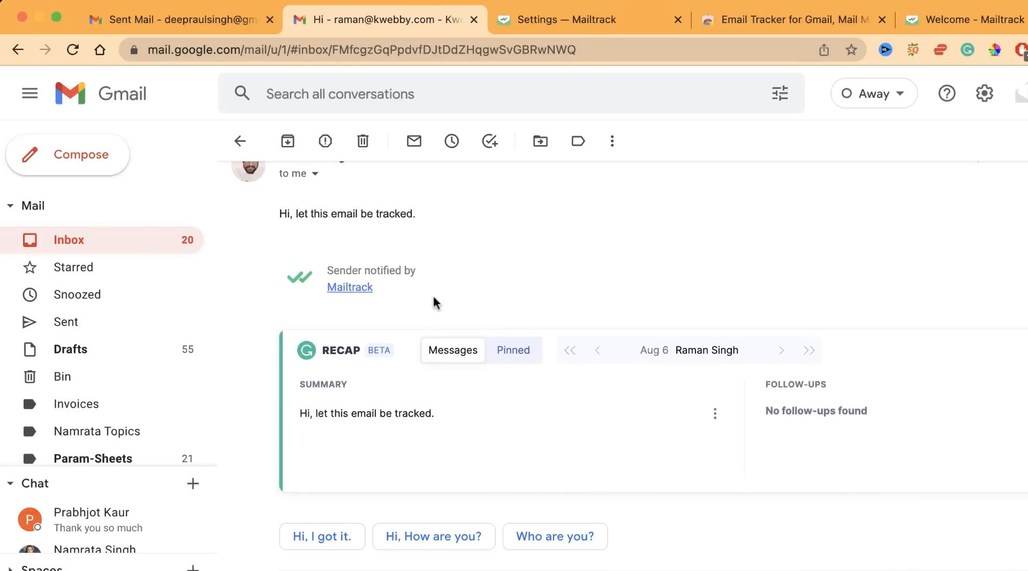
click(181, 18)
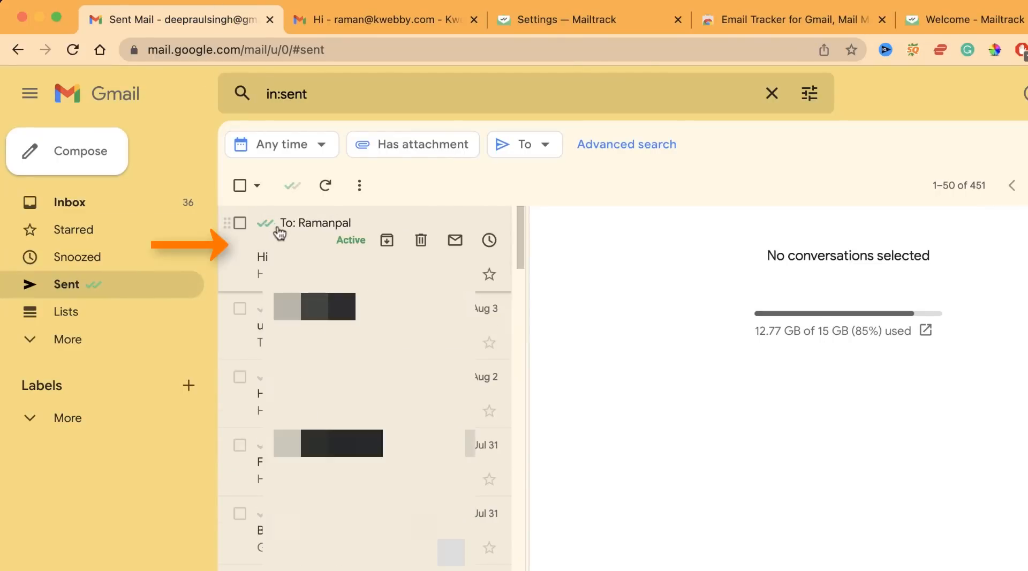
Step: Check the test email in Sent for Mailtrack's 'read your email' confirmation
click(265, 223)
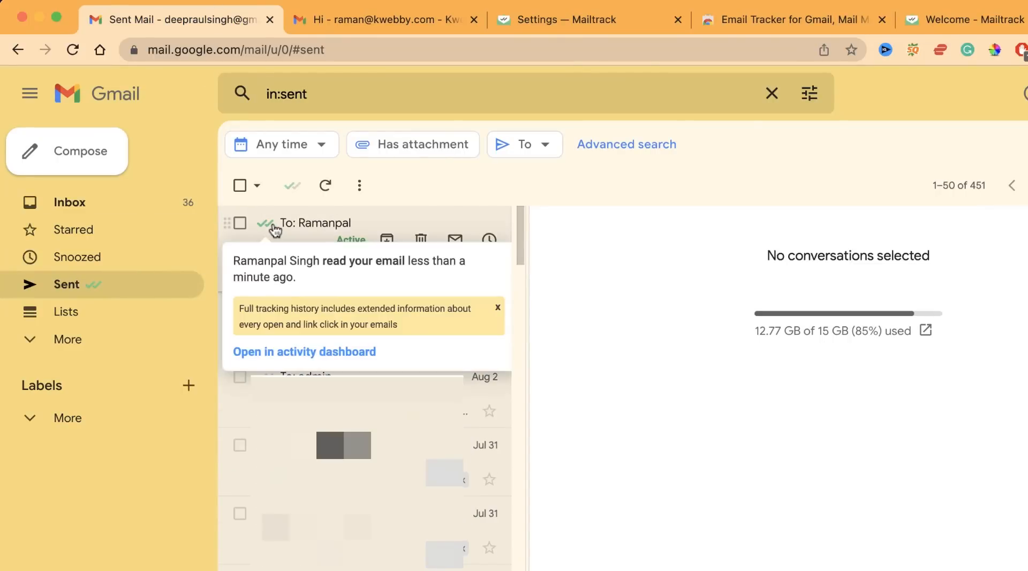